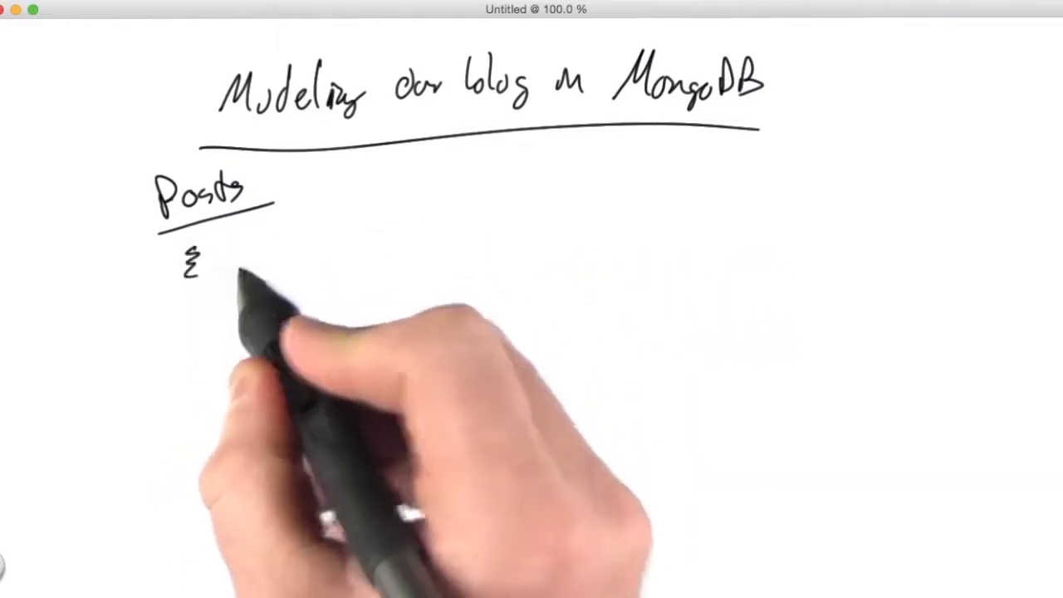
# Step: Handwrite the opening brace and empty-string _id, Title, Author and Content fields under Posts
pyautogui.write('_id: "",')
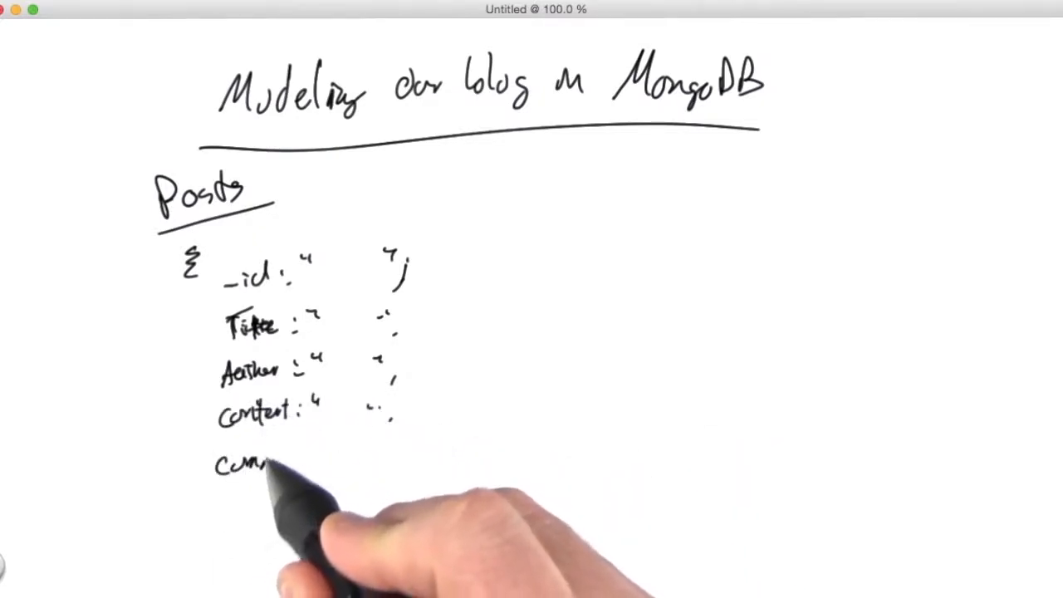
# Step: Handwrite comments: an array of embedded documents with author, content and date: Date()
pyautogui.write('Comments: {{')
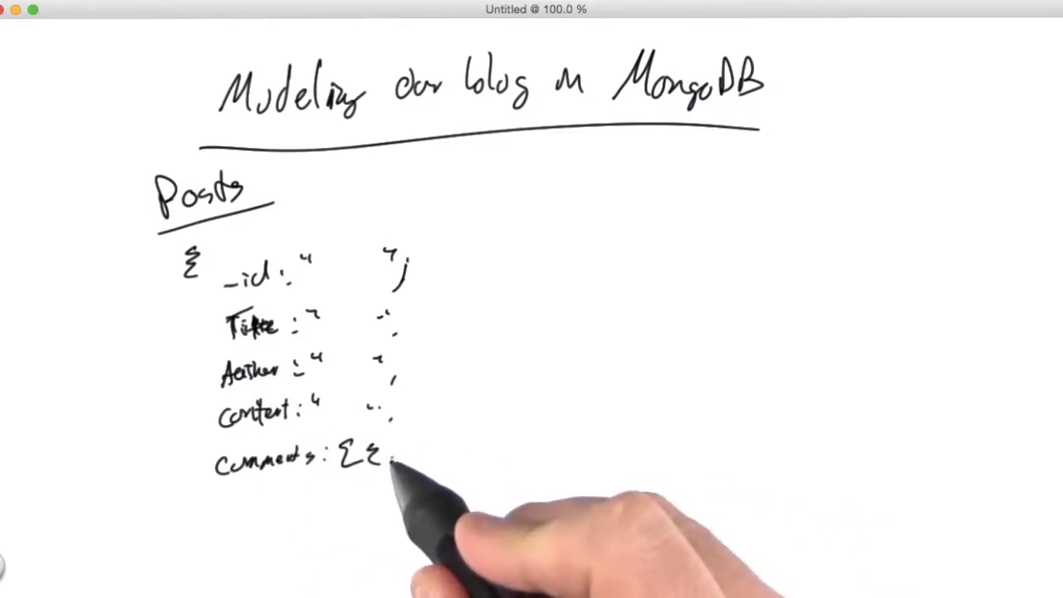
pyautogui.write('Author: " ", conte')
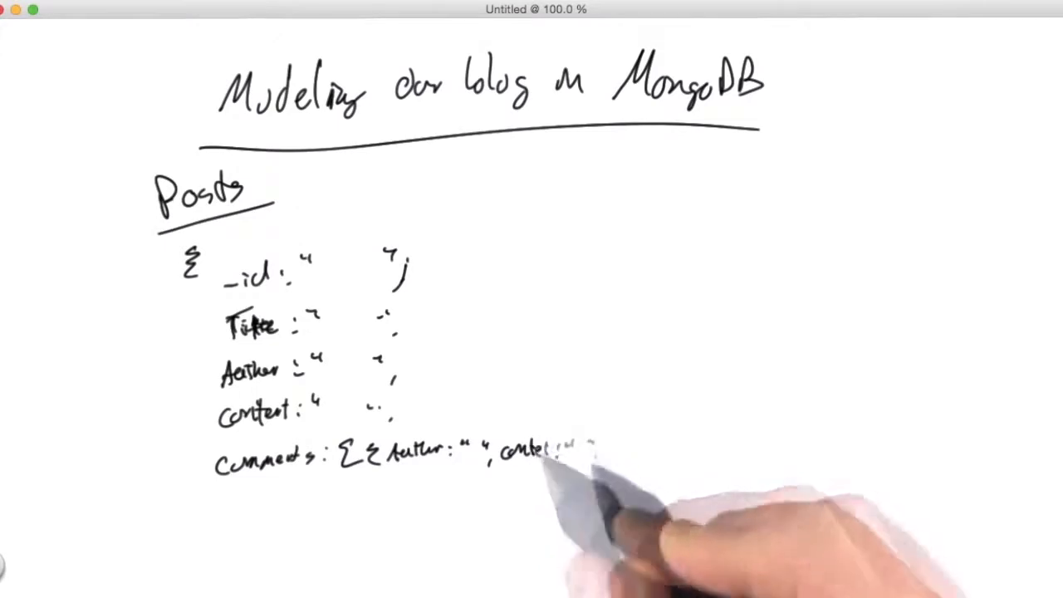
pyautogui.write('date:Date()')
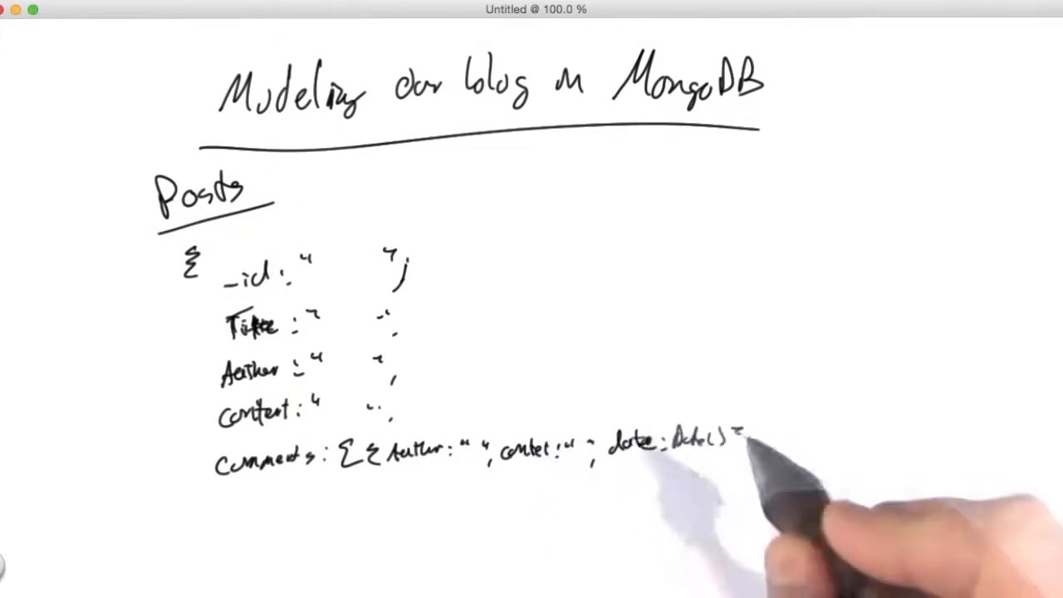
pyautogui.write('}]')
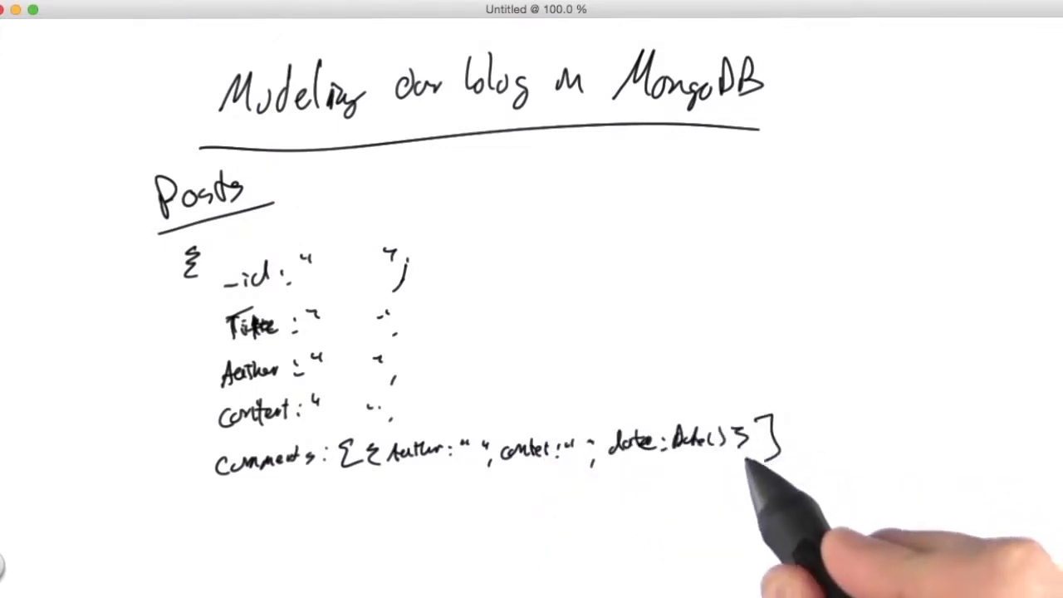
pyautogui.write(',}')
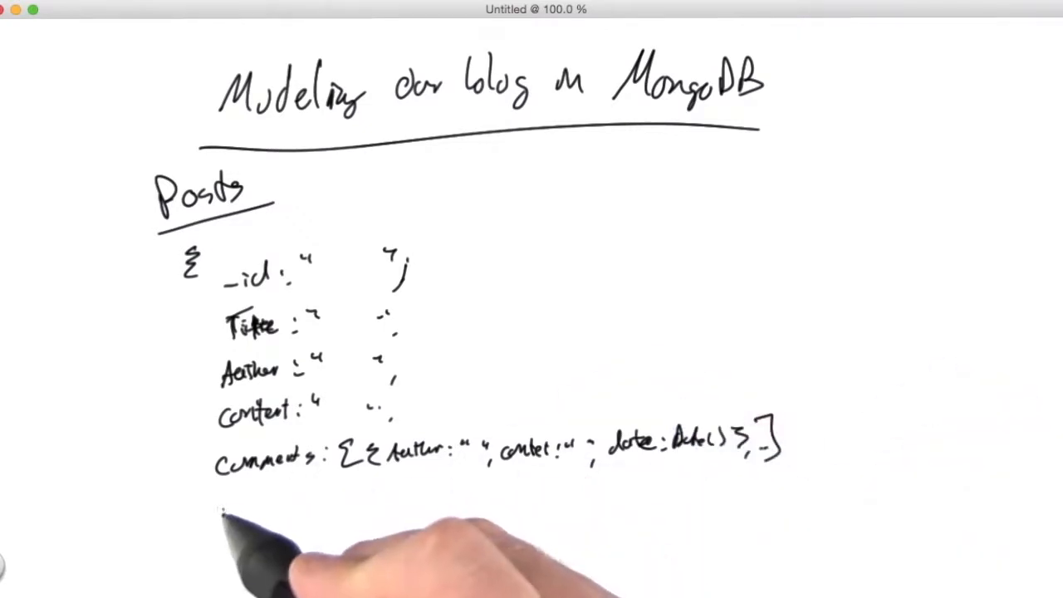
# Step: Write tags: ["MongoDB", "Awesome"] and date: Date(), then close Posts with a brace
pyautogui.write('tags : ["MongoDB", "Awesome')
pyautogui.write('date : Date()')
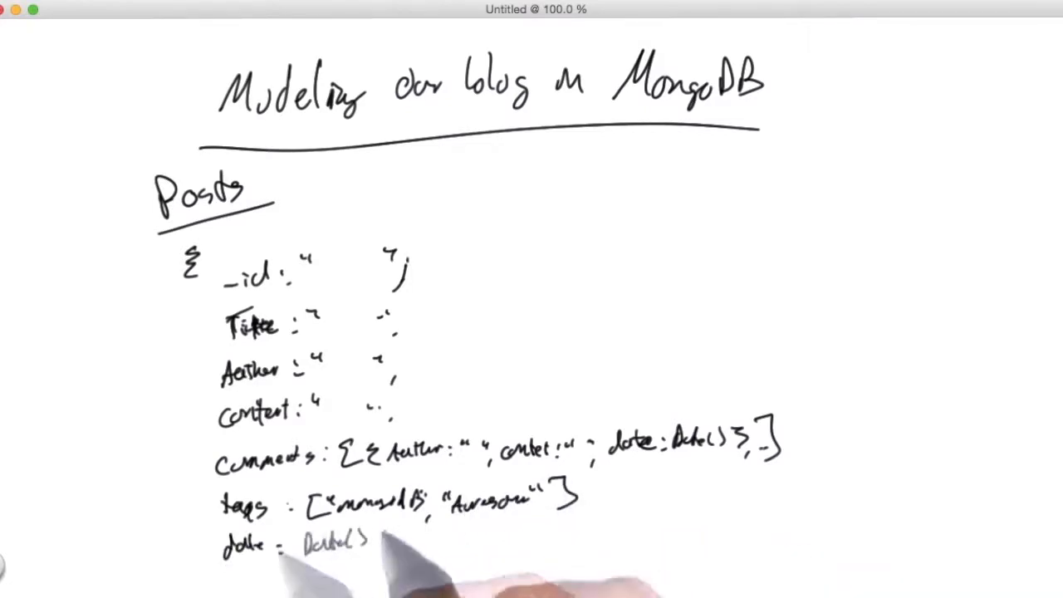
pyautogui.click(199, 573)
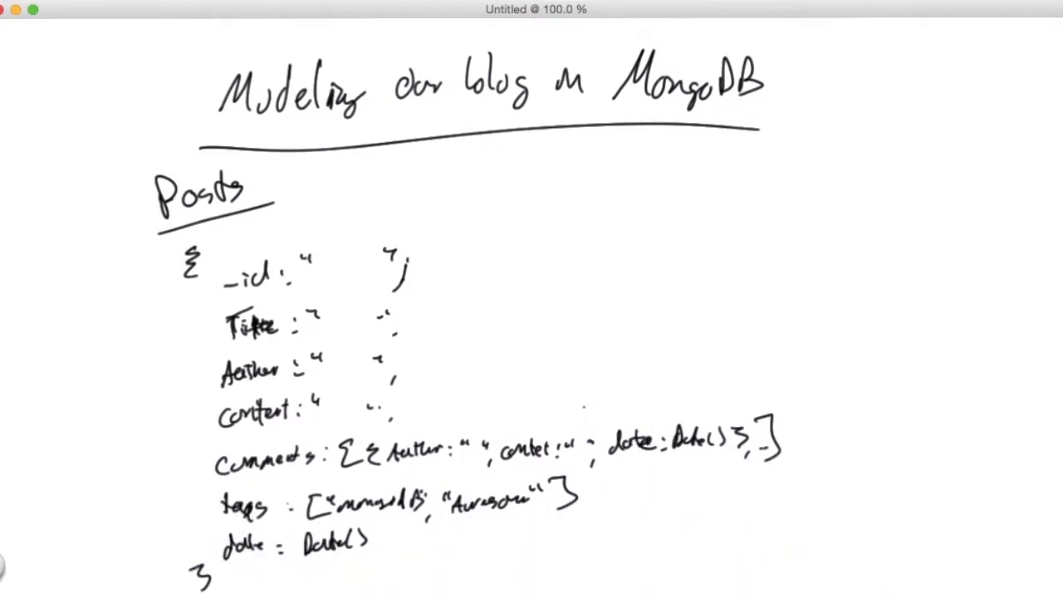
pyautogui.moveTo(265, 582)
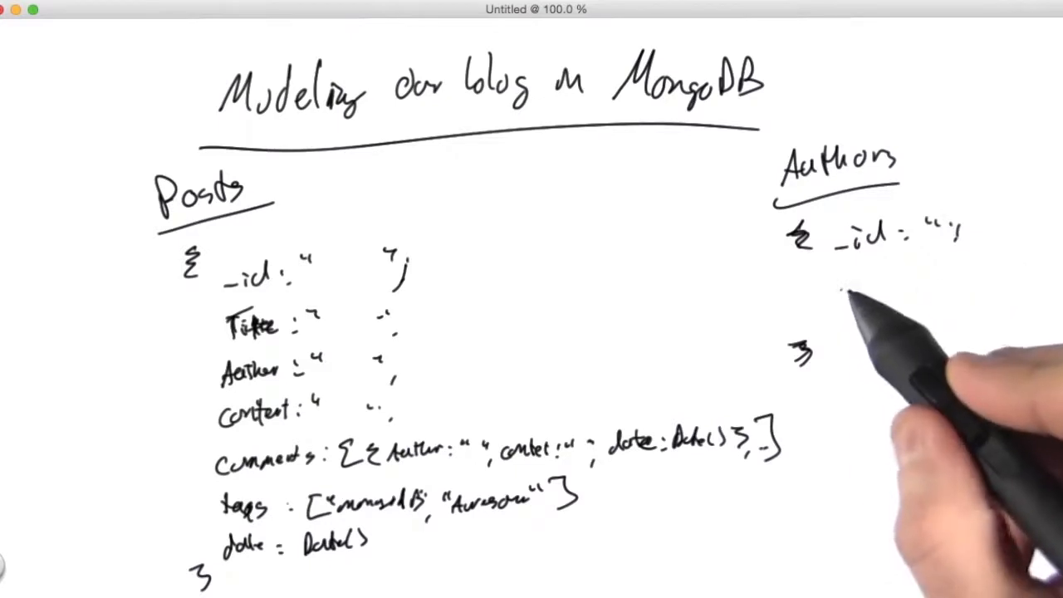
# Step: Handwrite the underlined Authors heading at right with _id and name: "" fields
pyautogui.write('Name: "",')
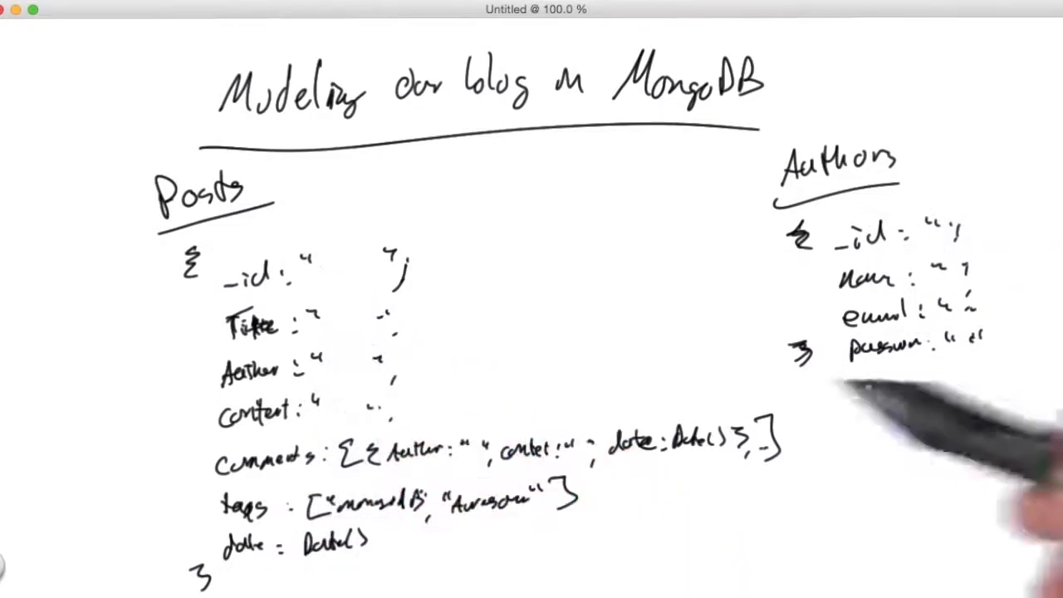
pyautogui.moveTo(913, 415)
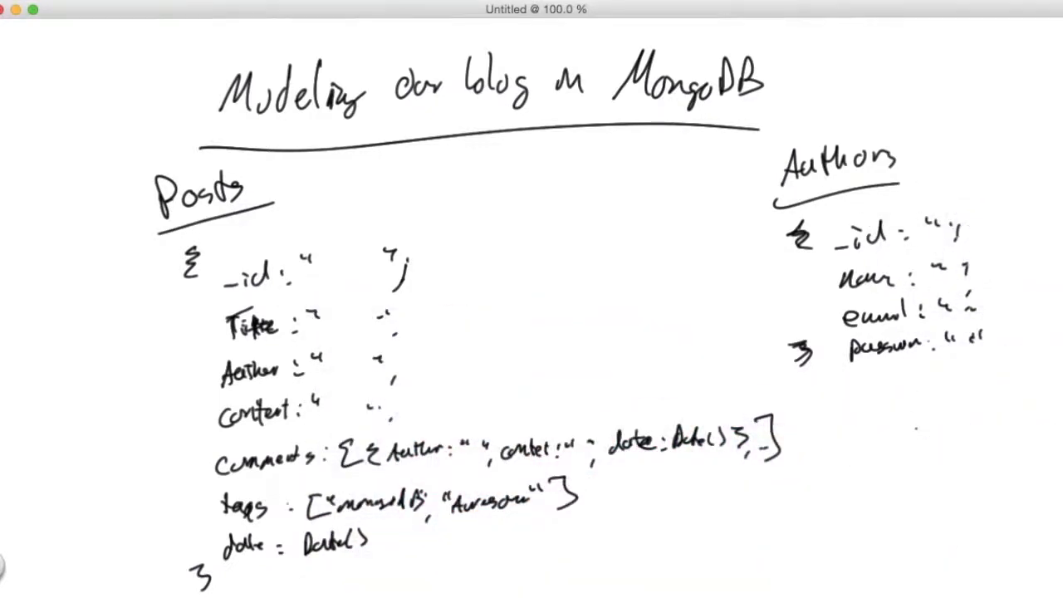